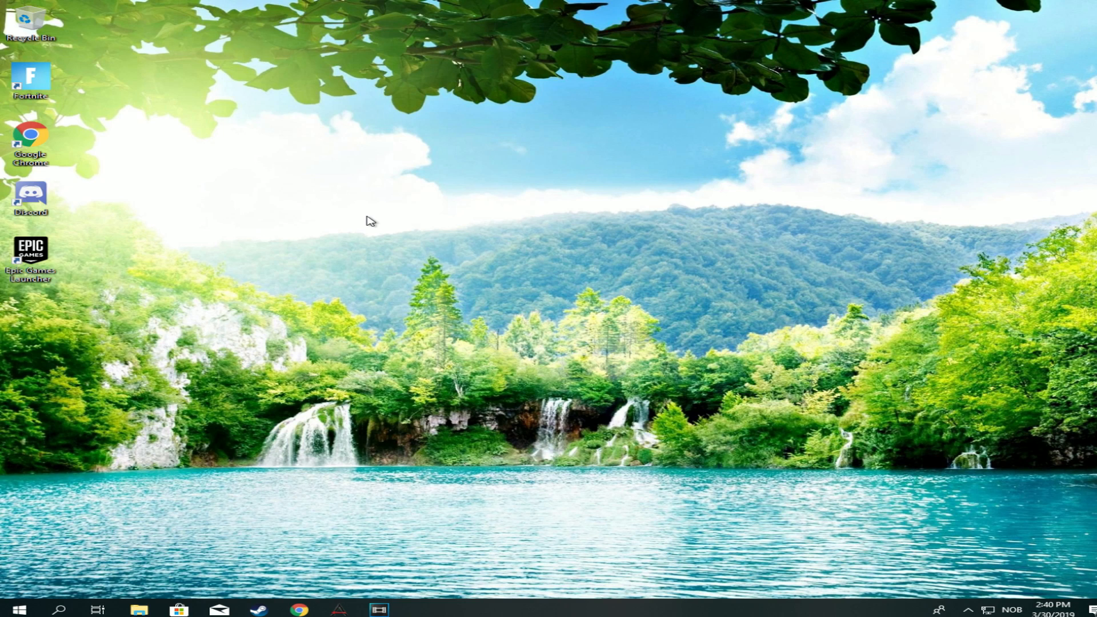
# Step: Open Chrome and view the Pastebin 'cpu optimization method' paste
pyautogui.click(299, 610)
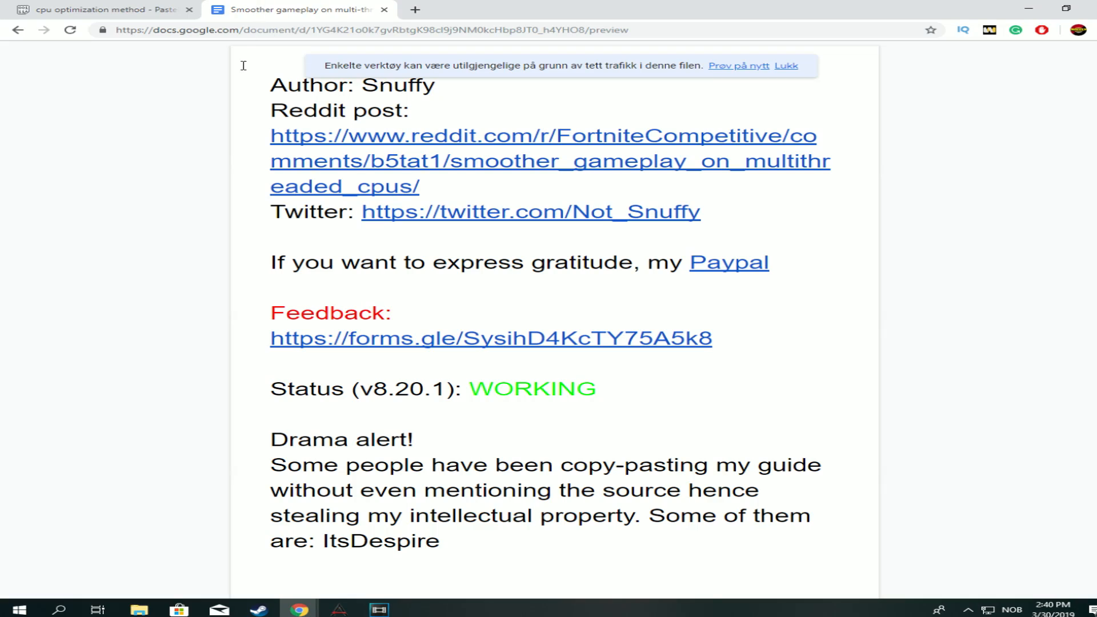
pyautogui.click(102, 9)
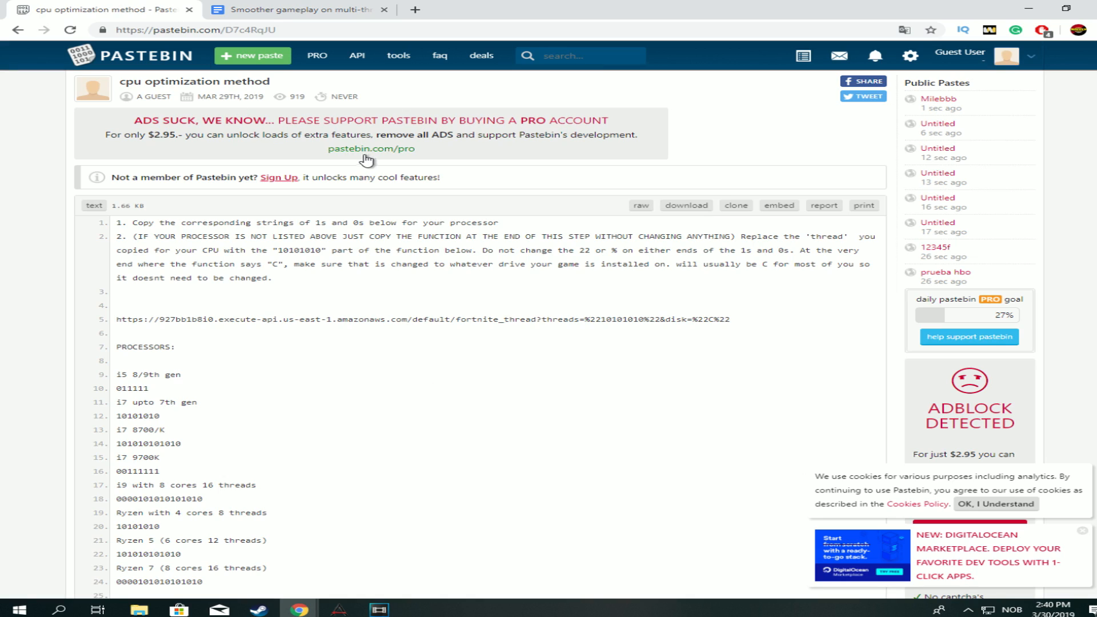
pyautogui.moveTo(396, 149)
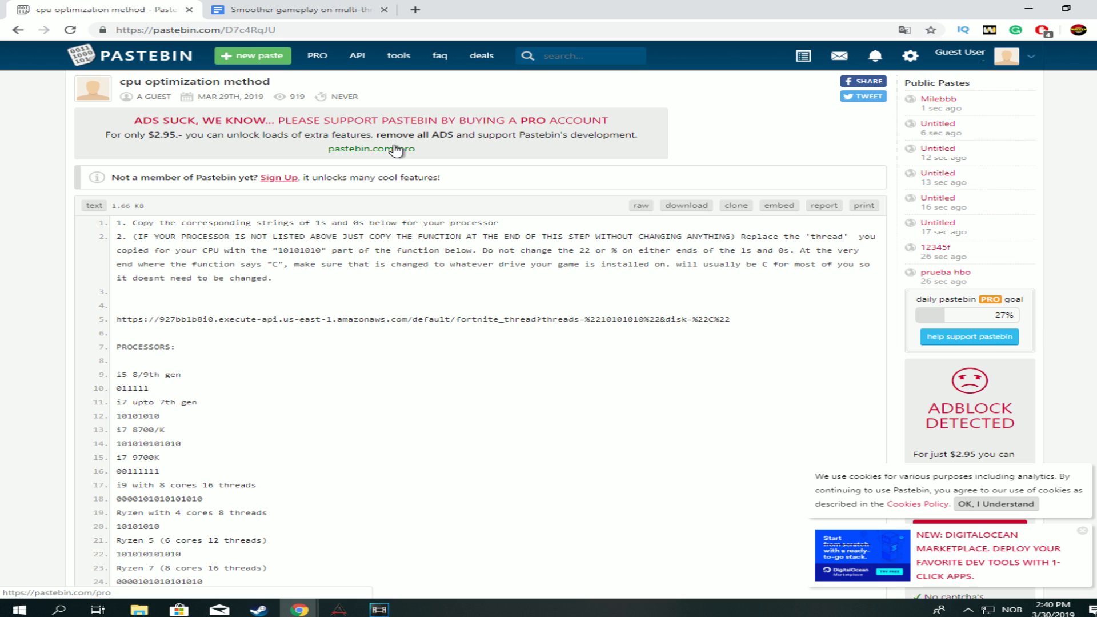
pyautogui.moveTo(508, 115)
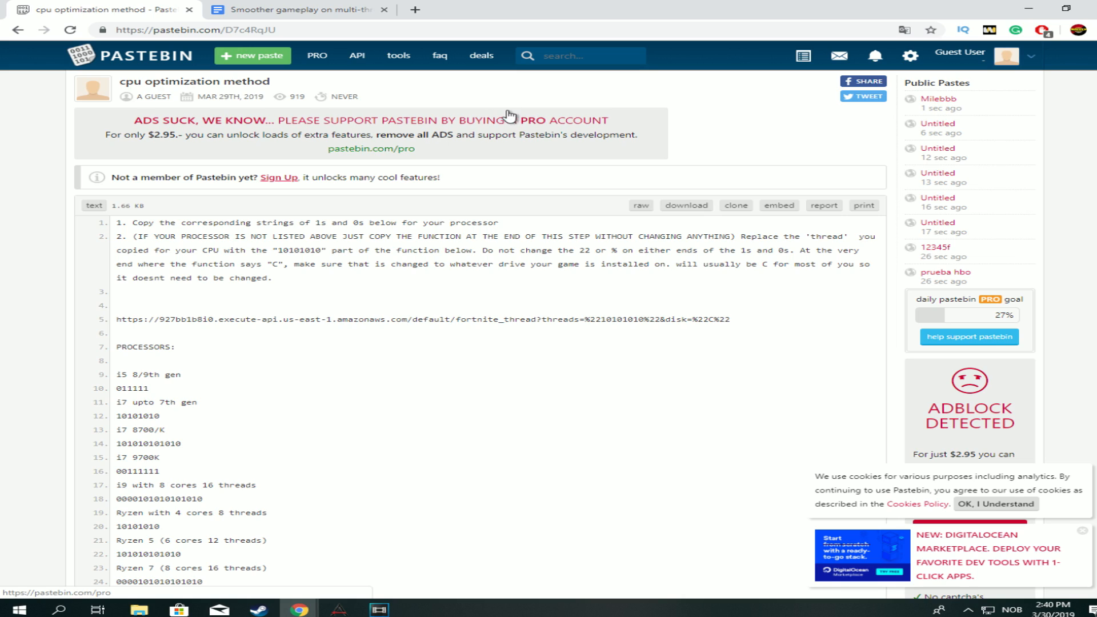
pyautogui.moveTo(732, 323)
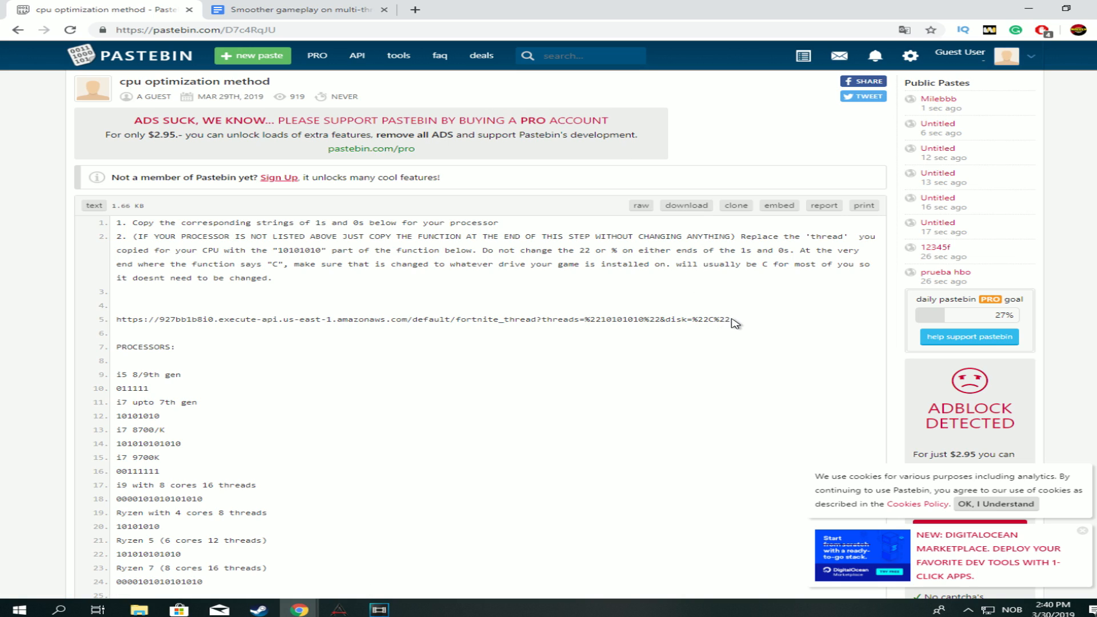
# Step: Copy the fortnite_thread link from the paste into a new tab's address bar
pyautogui.moveTo(730, 324); pyautogui.dragTo(116, 324)
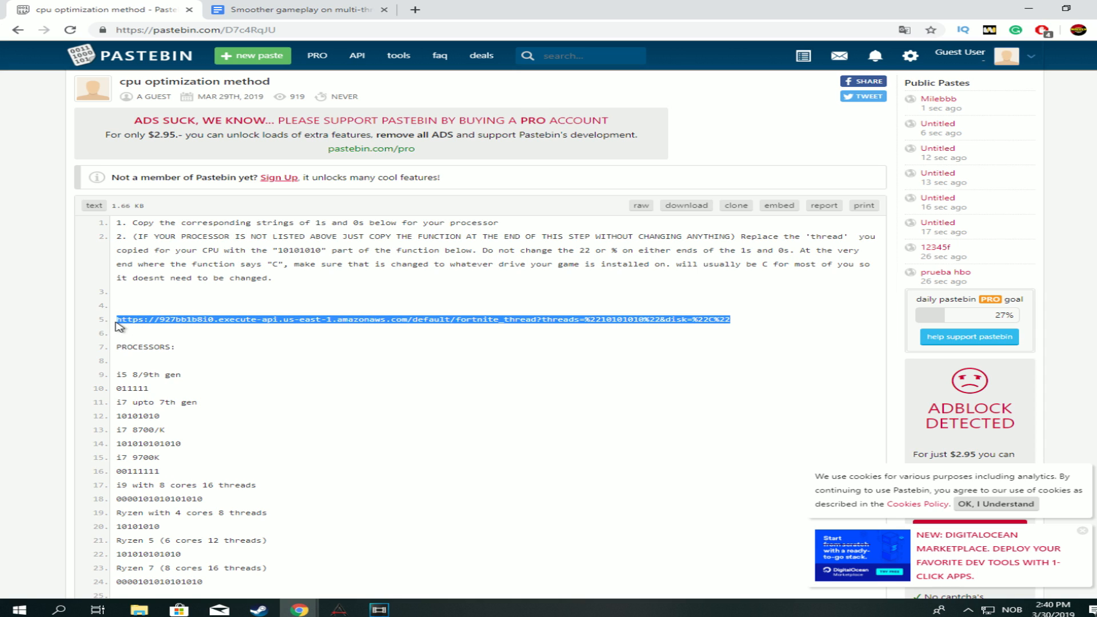
pyautogui.click(301, 9)
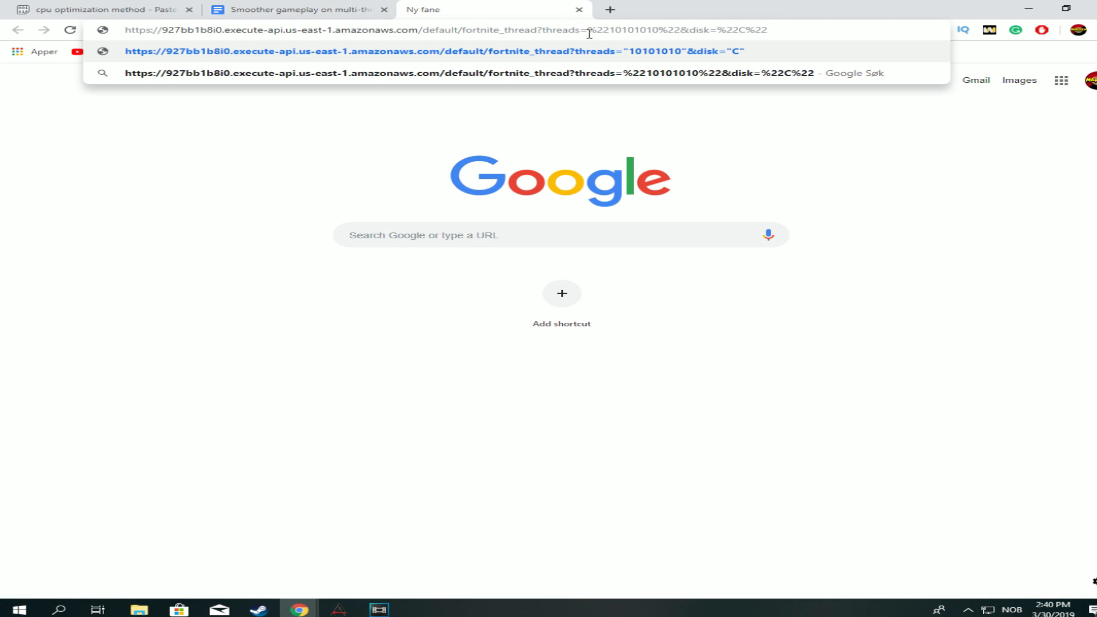
# Step: Scroll the Smoother gameplay guide down to the advised threads table per CPU
pyautogui.click(301, 9)
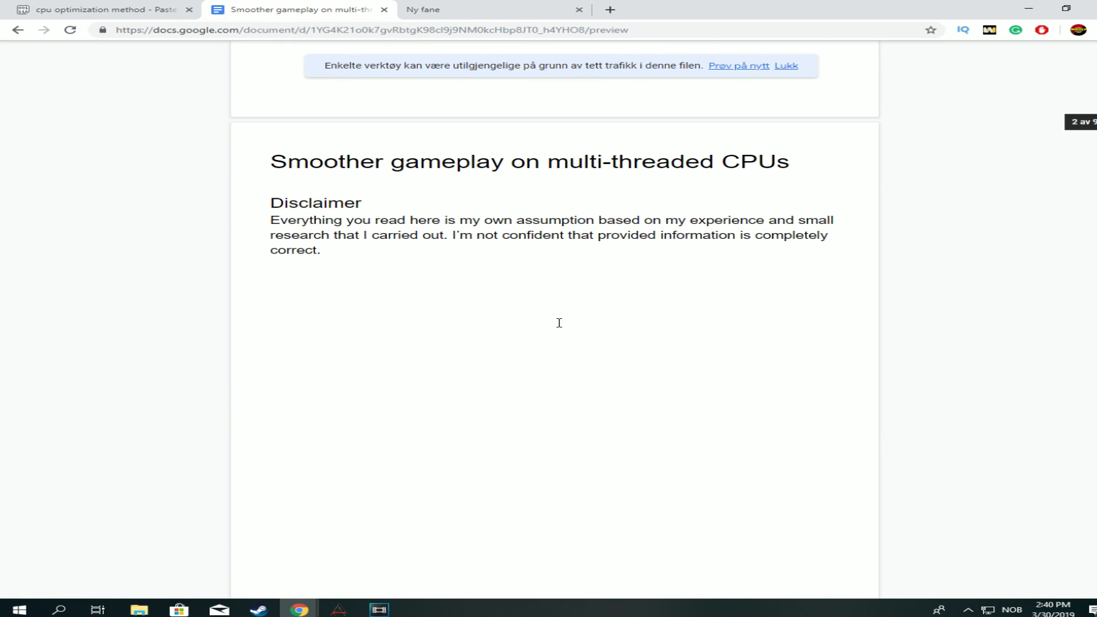
pyautogui.scroll(-3)
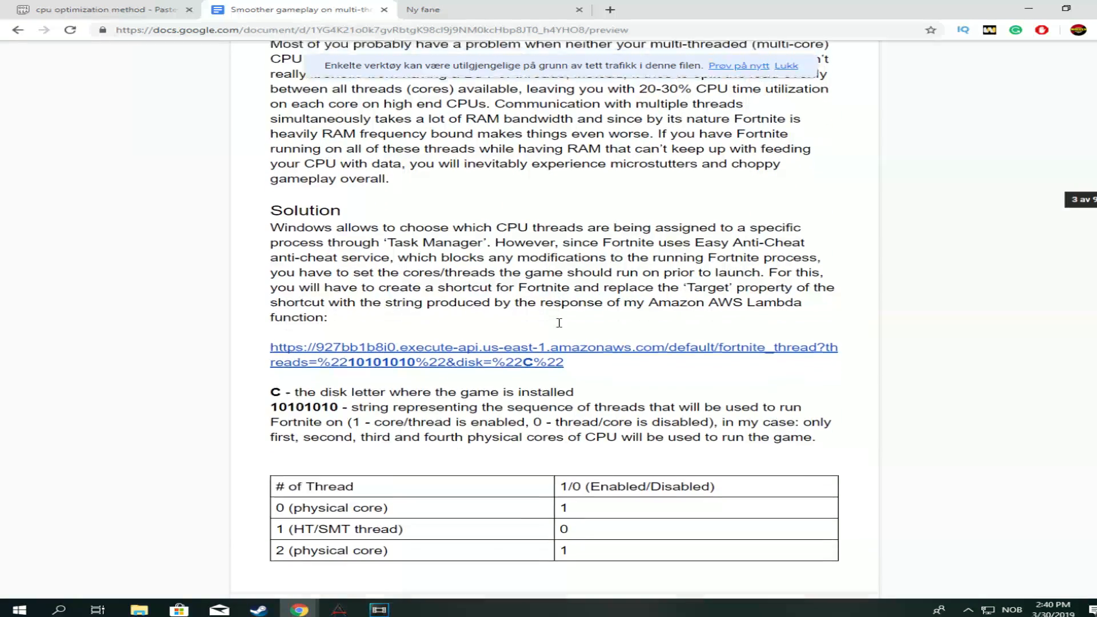
pyautogui.scroll(-3)
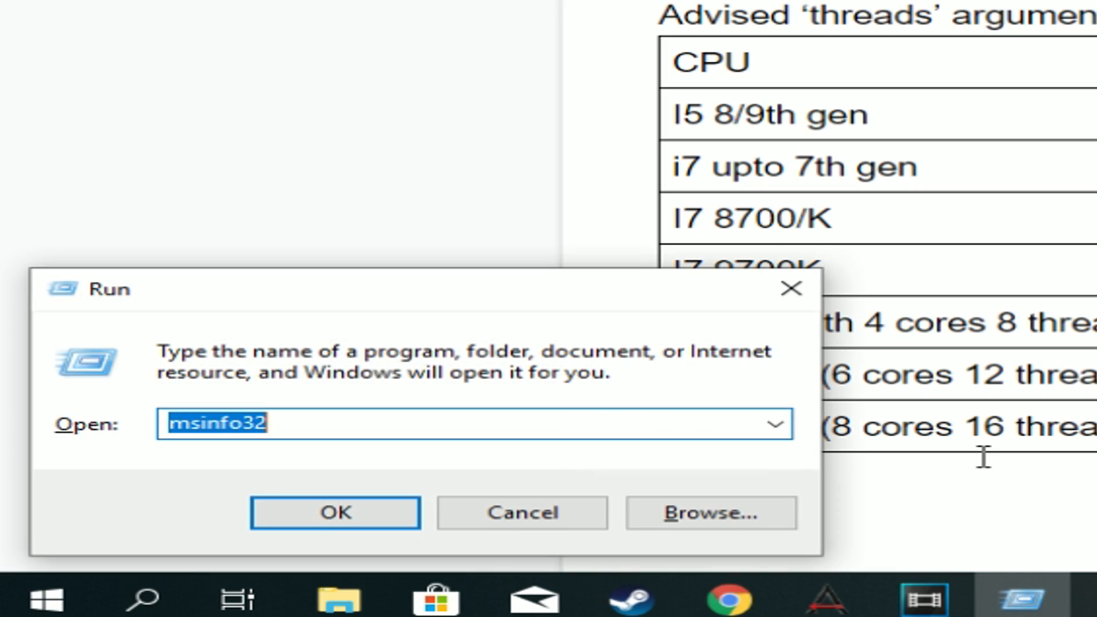
# Step: Check the processor is an AMD Ryzen 7 2700X in DirectX Diagnostic Tool, then close it
pyautogui.click(334, 512)
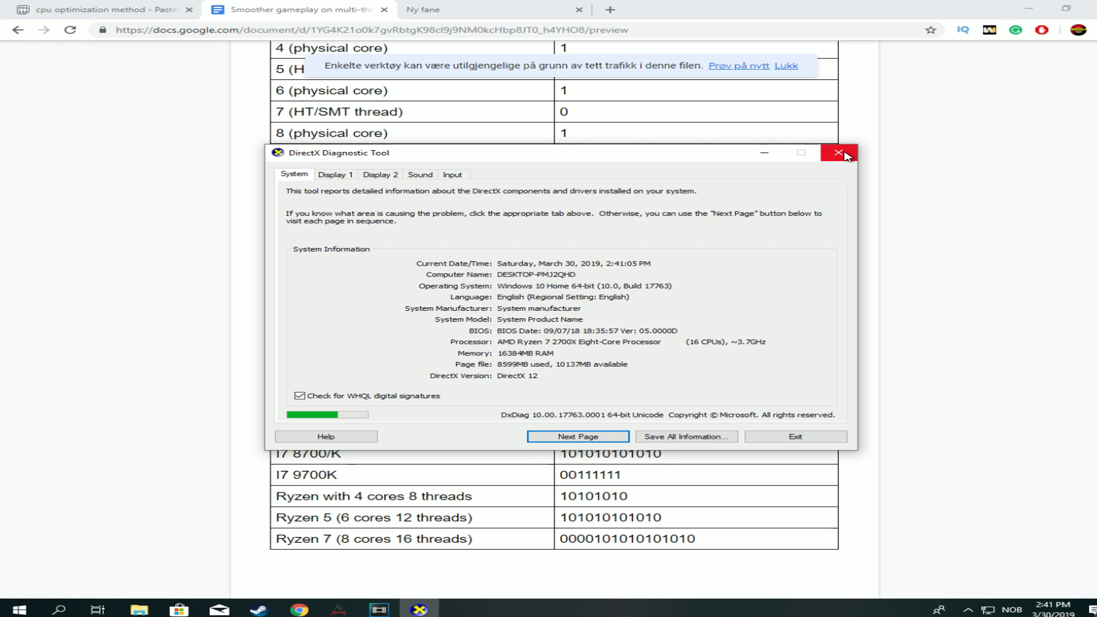
pyautogui.click(843, 153)
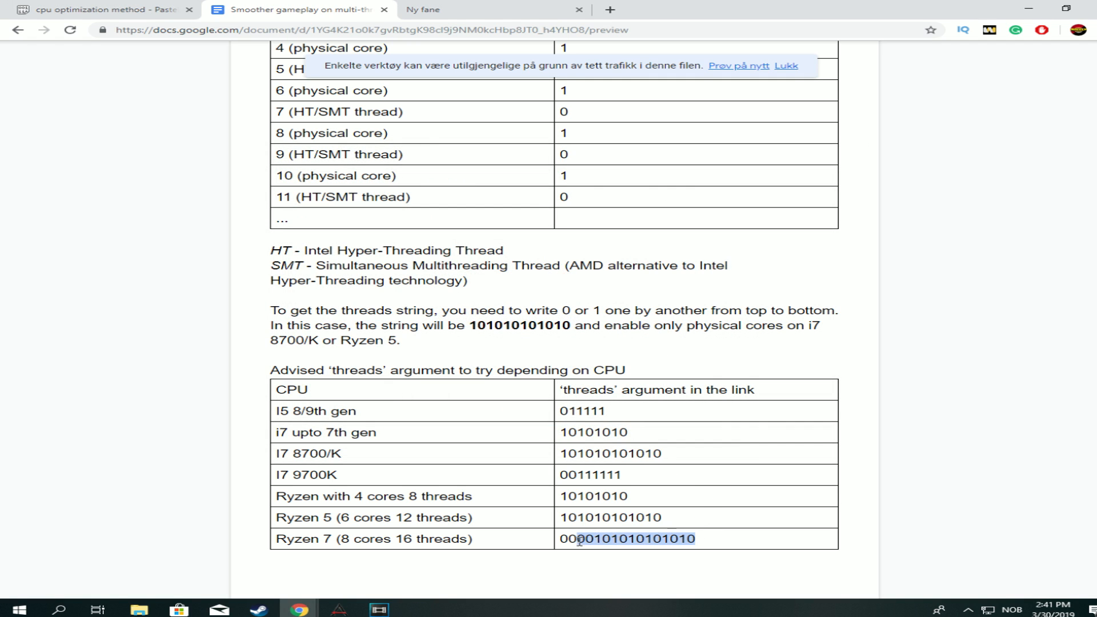
pyautogui.click(455, 9)
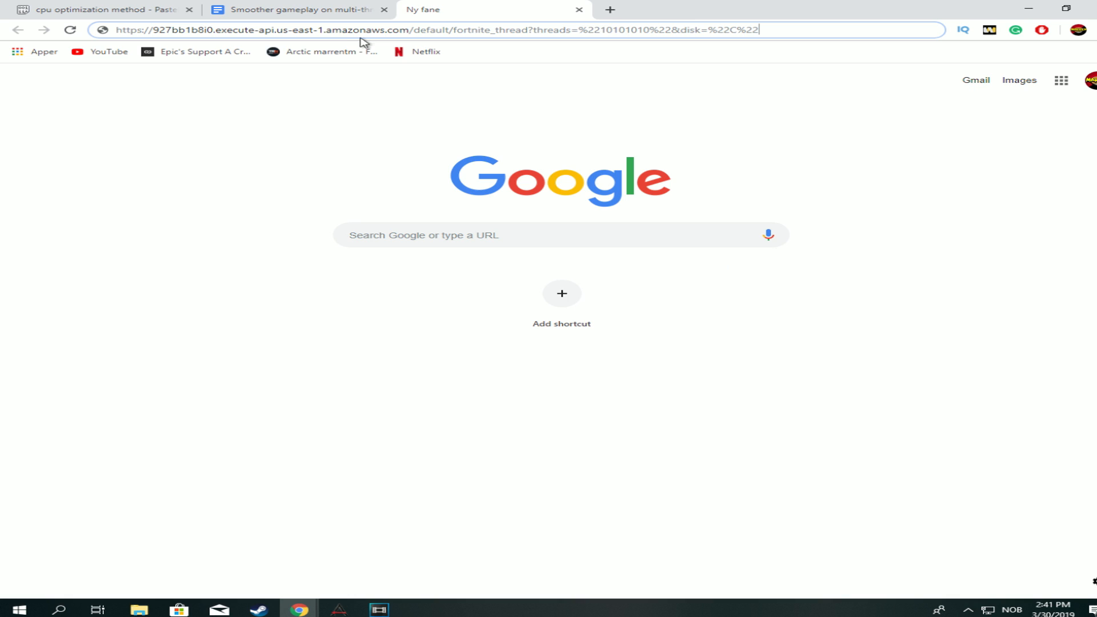
pyautogui.doubleClick(625, 29)
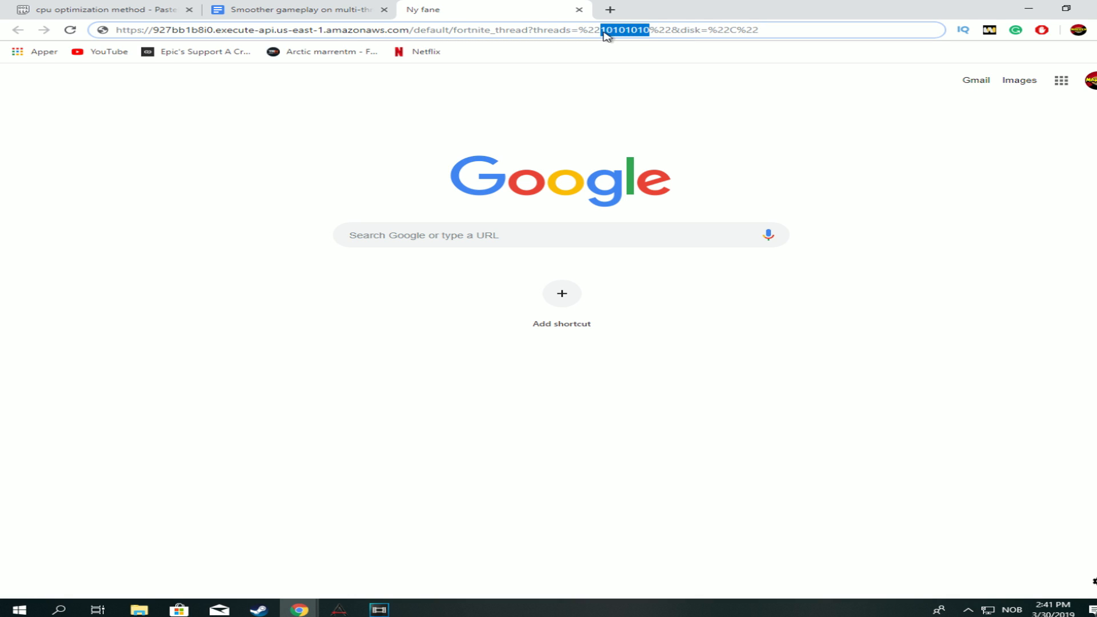
pyautogui.write('22')
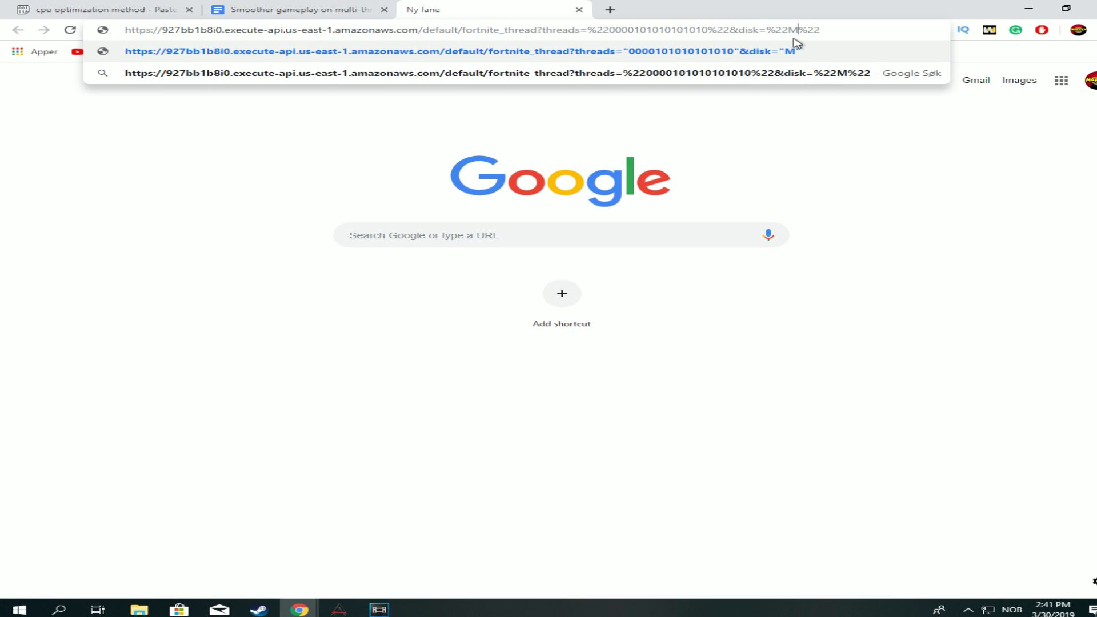
pyautogui.click(138, 610)
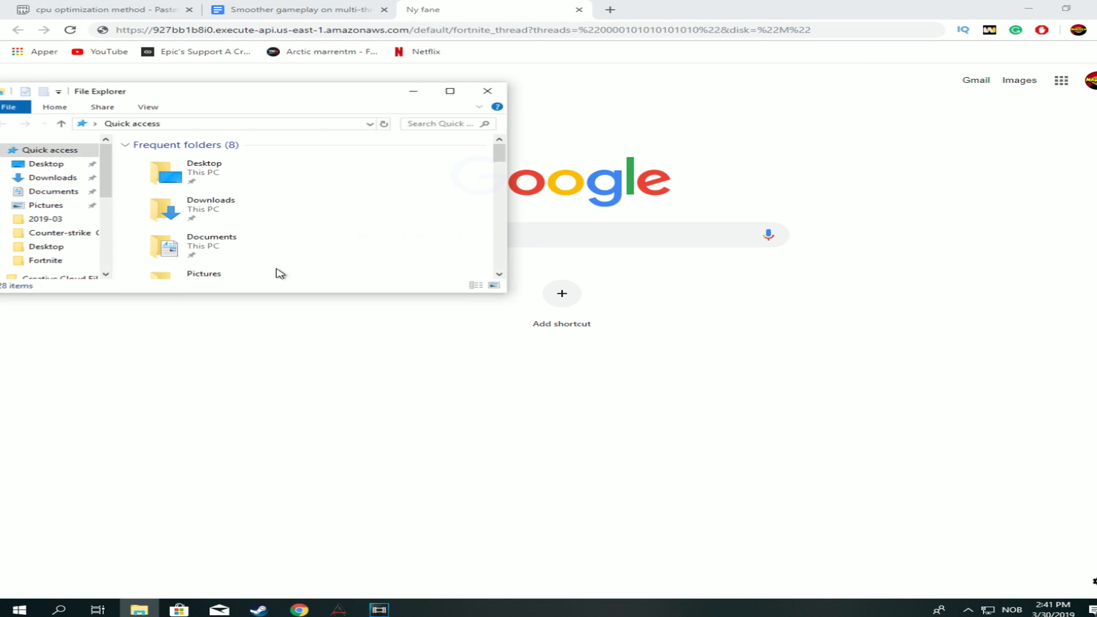
# Step: Confirm HDD (M:) holds the Epic Games and Fortnite folders, then return to Chrome
pyautogui.click(450, 90)
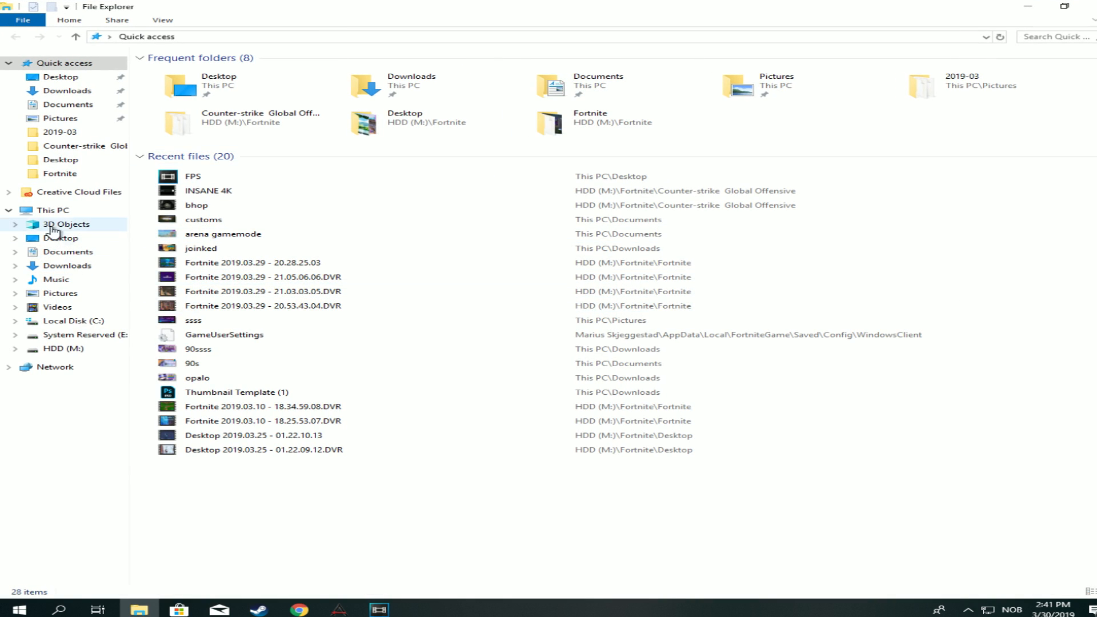
pyautogui.click(63, 348)
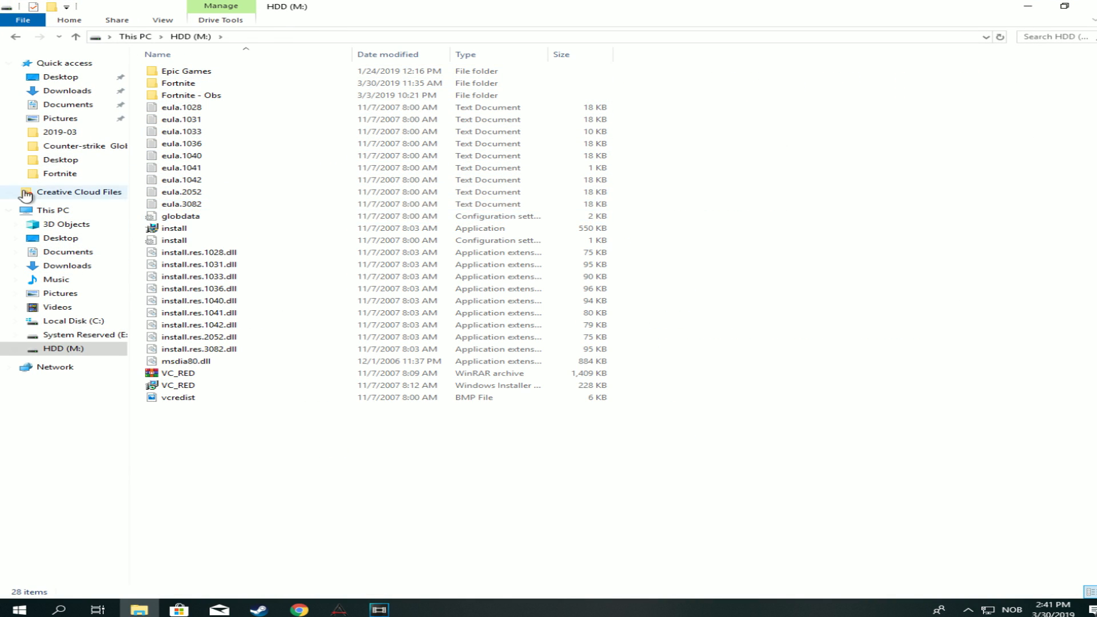
pyautogui.click(299, 610)
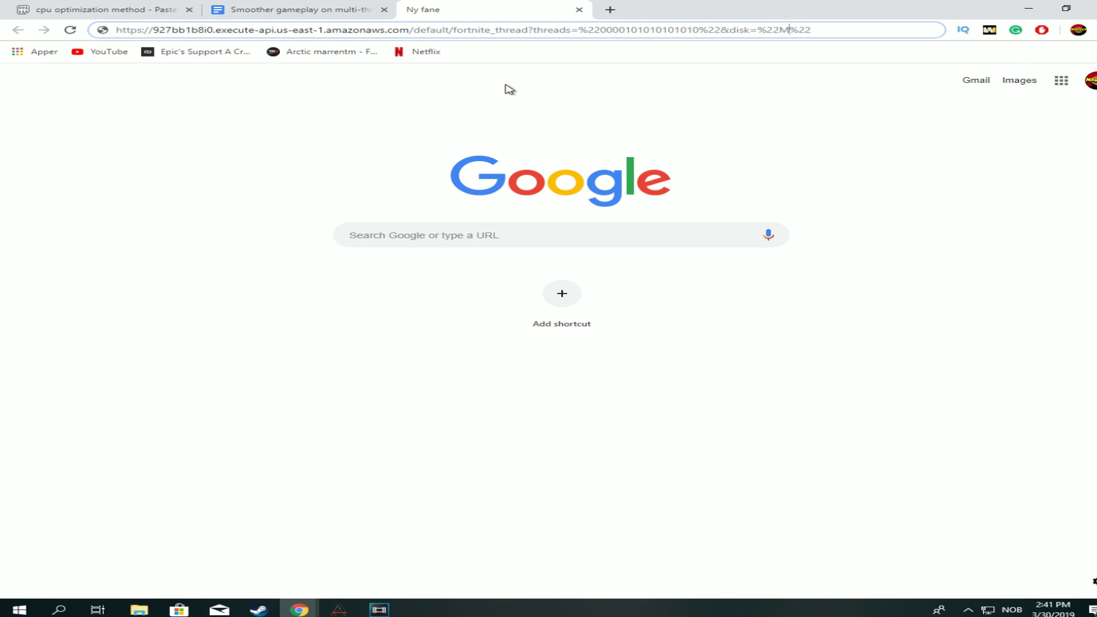
# Step: Generate the /affinity 5550 launch command and create a desktop shortcut named Fortnite
pyautogui.press('enter')
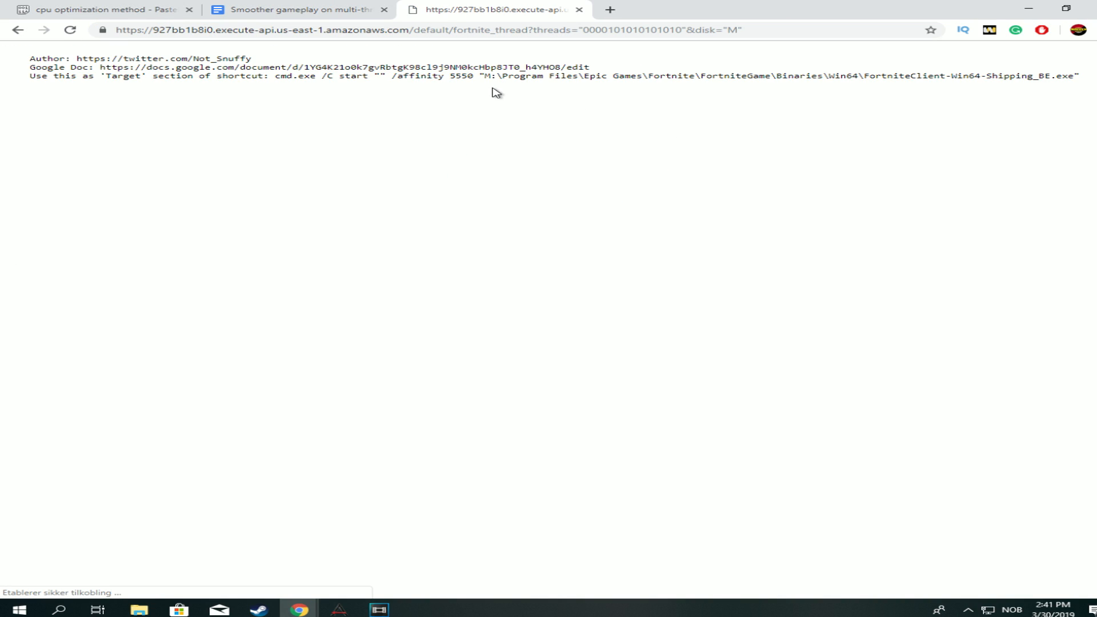
pyautogui.doubleClick(281, 76)
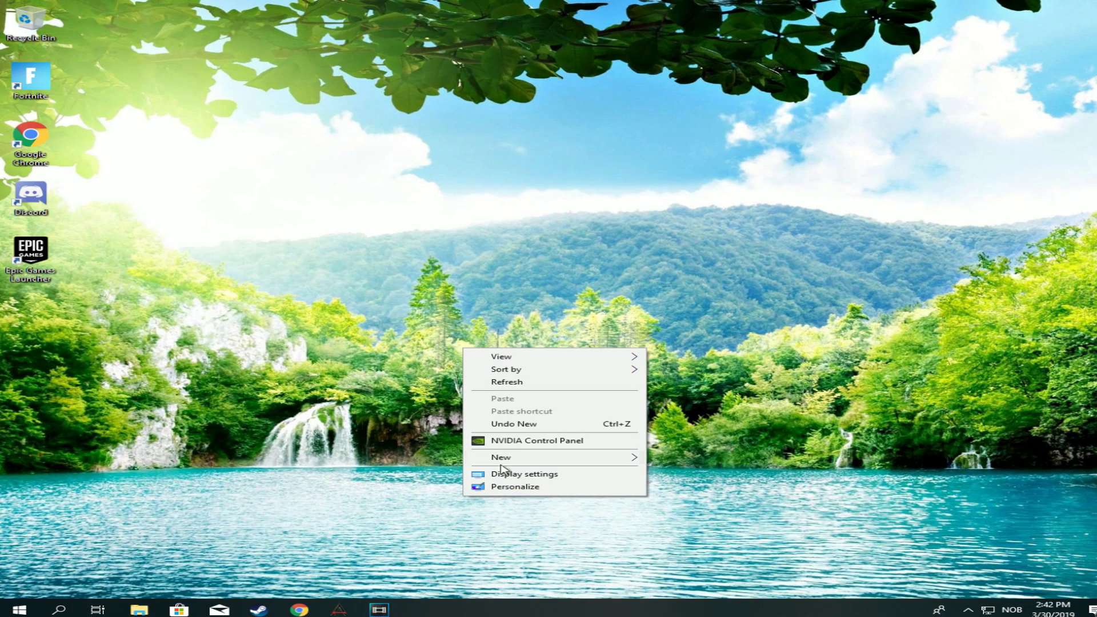
pyautogui.click(502, 457)
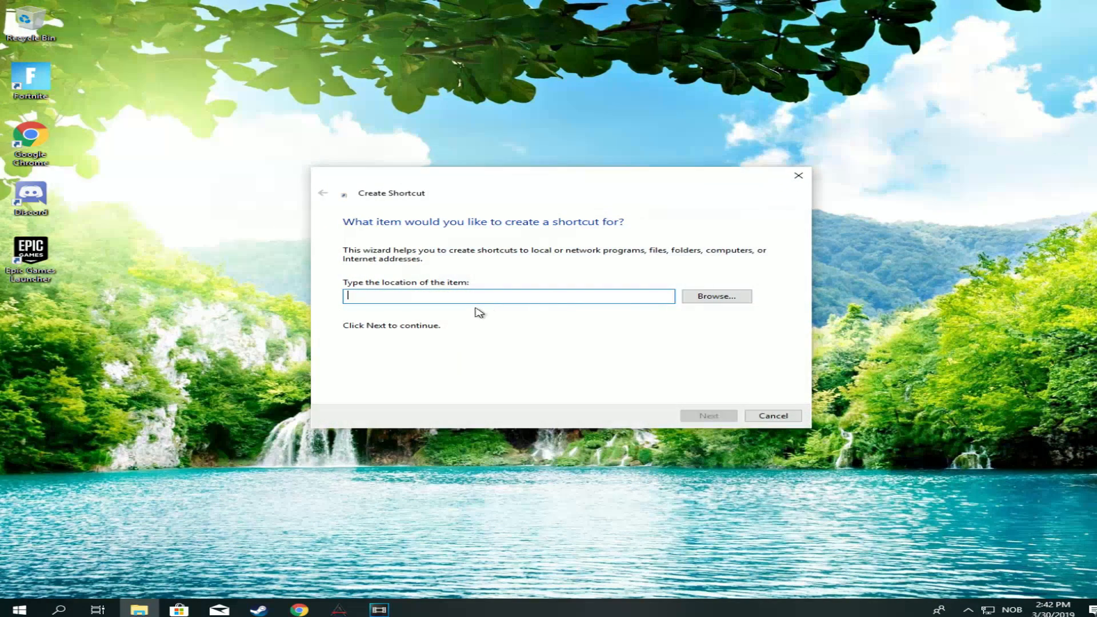
pyautogui.click(708, 416)
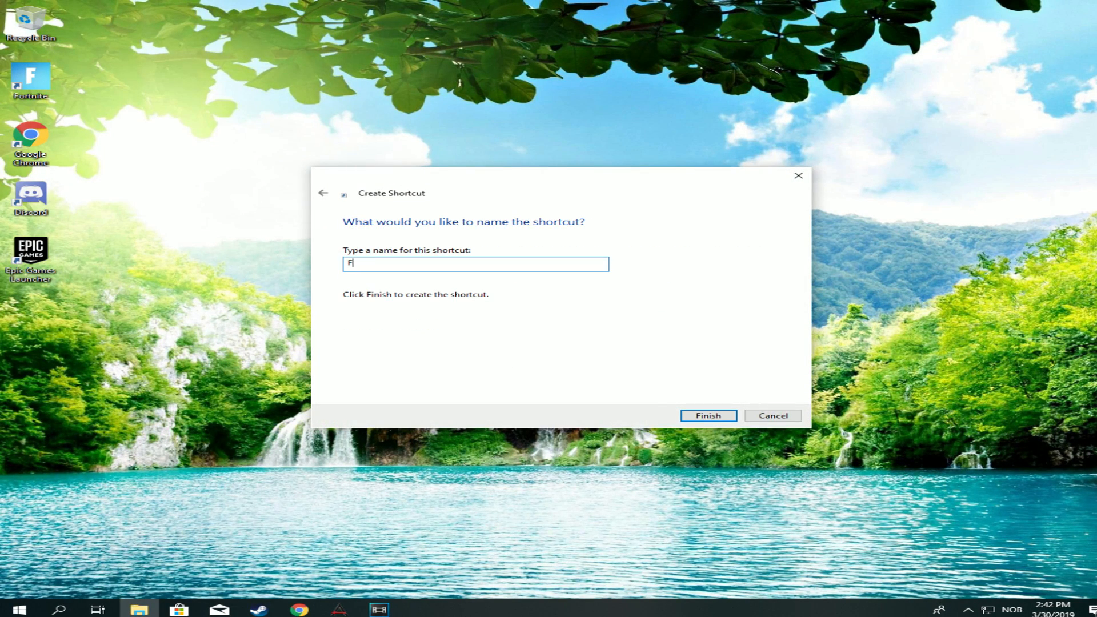
pyautogui.click(707, 416)
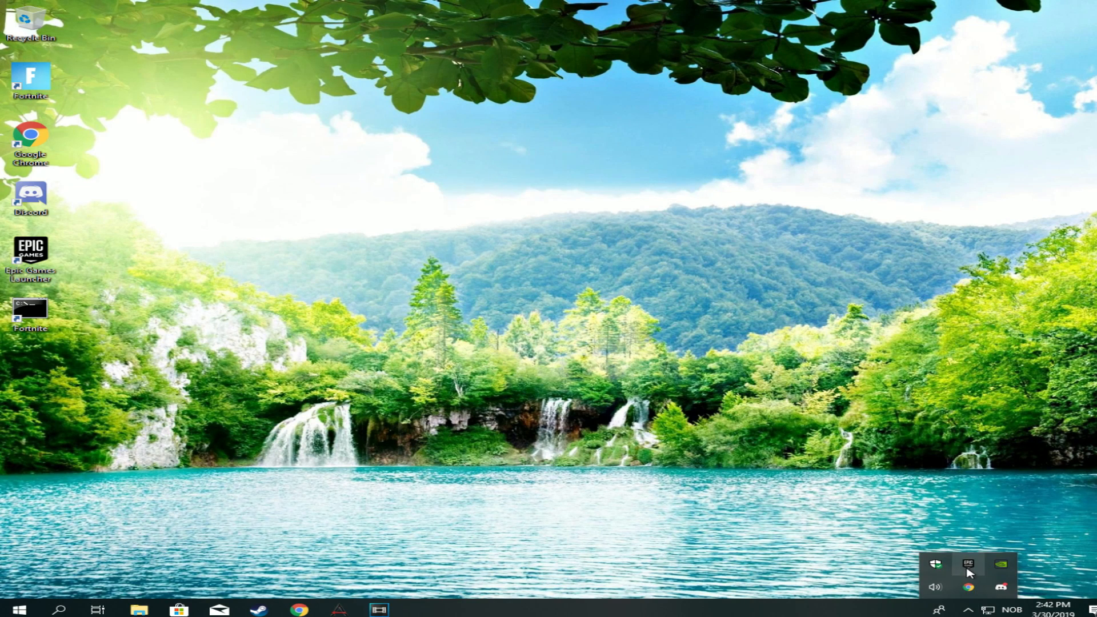
# Step: Launch Fortnite from the new desktop shortcut
pyautogui.click(968, 565)
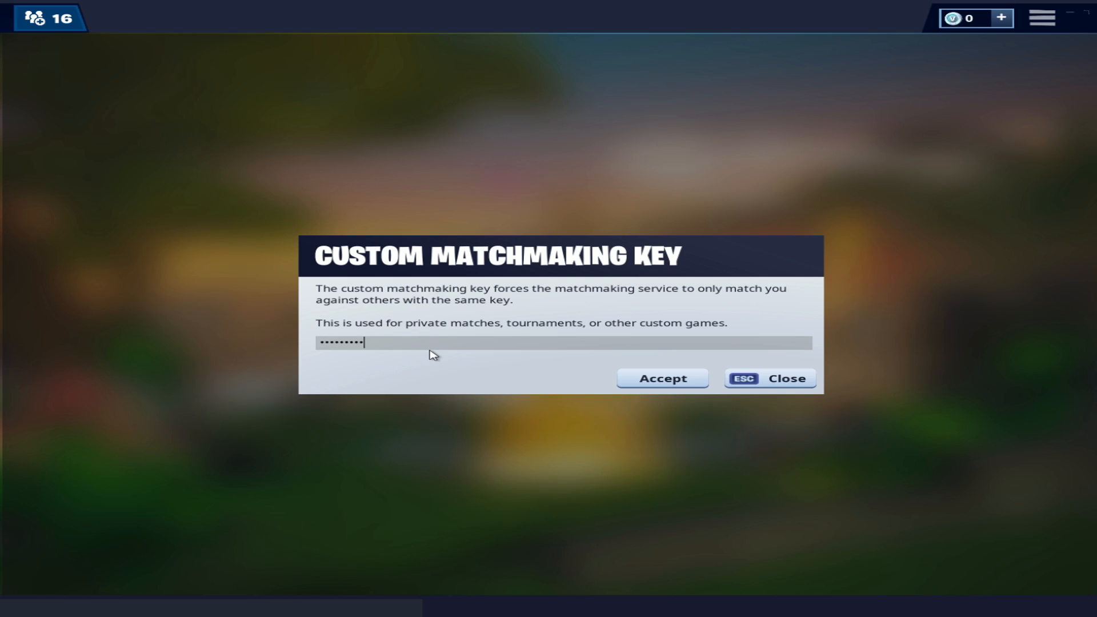
# Step: Accept the custom matchmaking key and raise the frame rate limit to 240 FPS
pyautogui.click(661, 378)
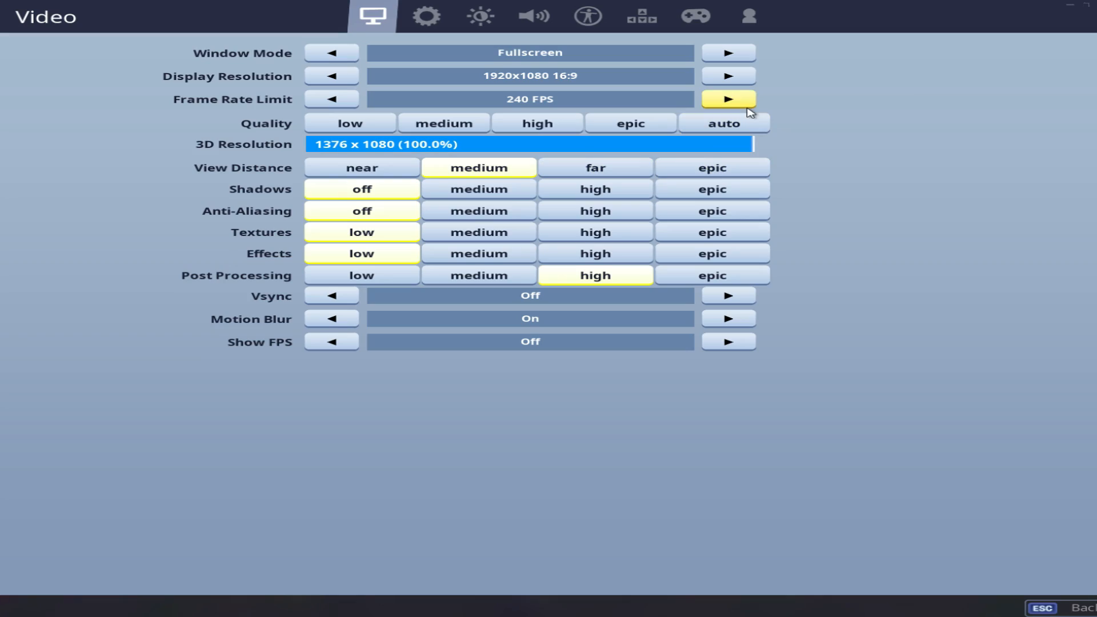
pyautogui.click(727, 99)
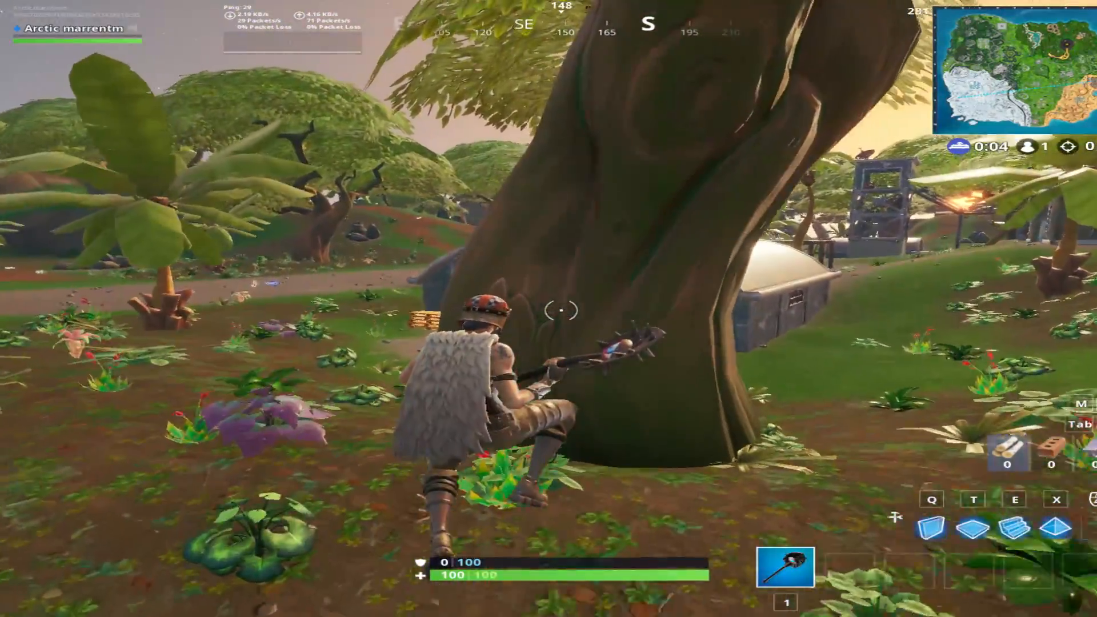
# Step: Jump from the battle bus, land at Tilted Towers, and pickaxe walls for brick
pyautogui.click(549, 308)
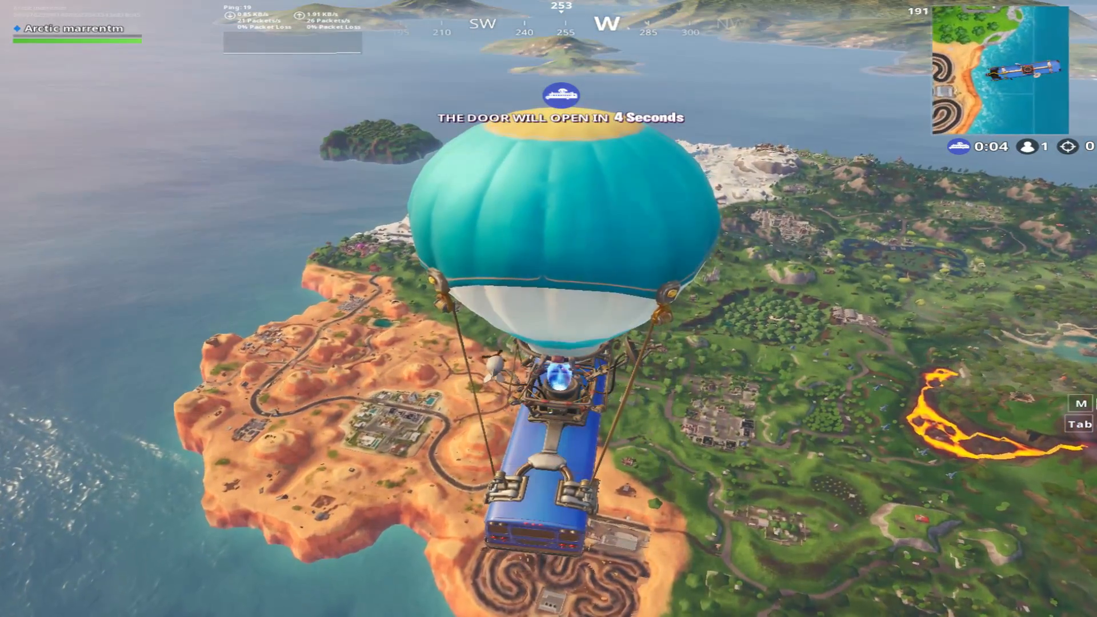
pyautogui.press('m')
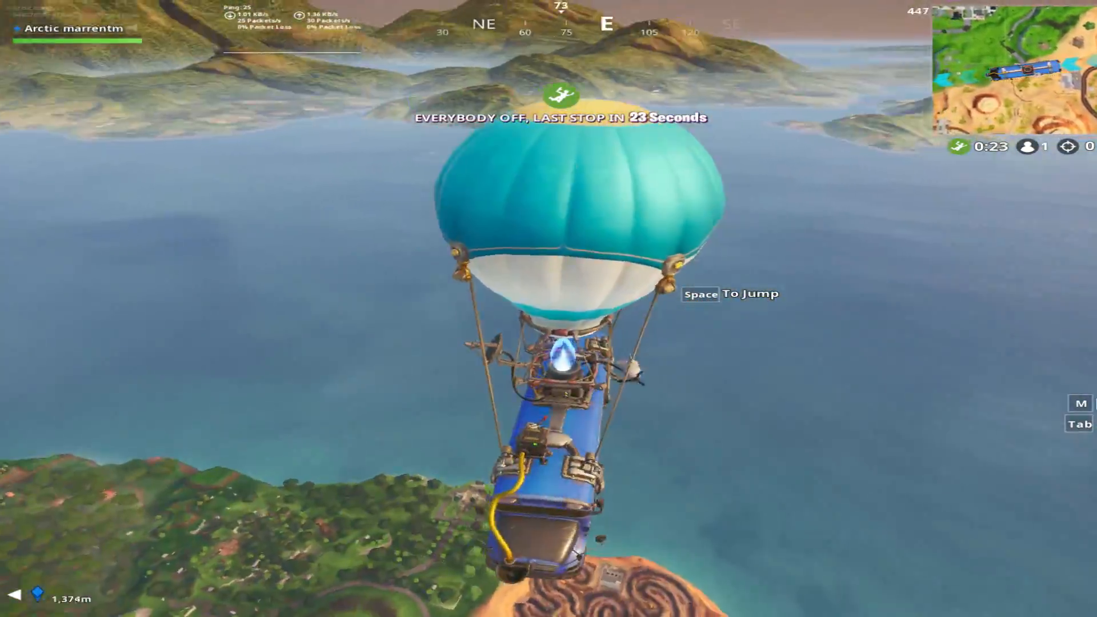
pyautogui.press('space')
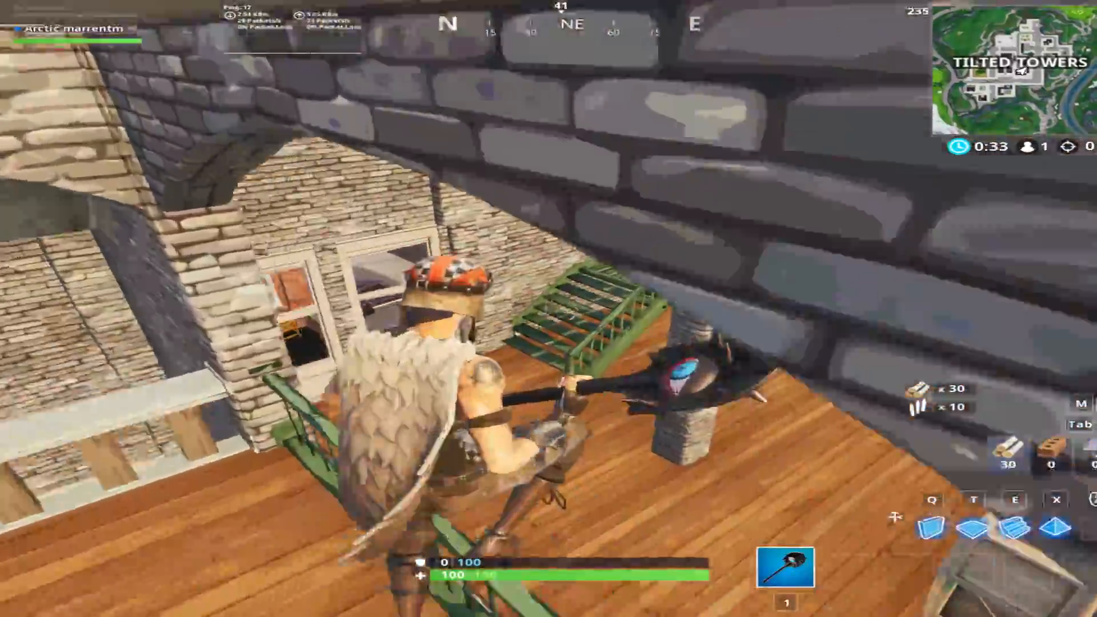
pyautogui.moveTo(548, 309)
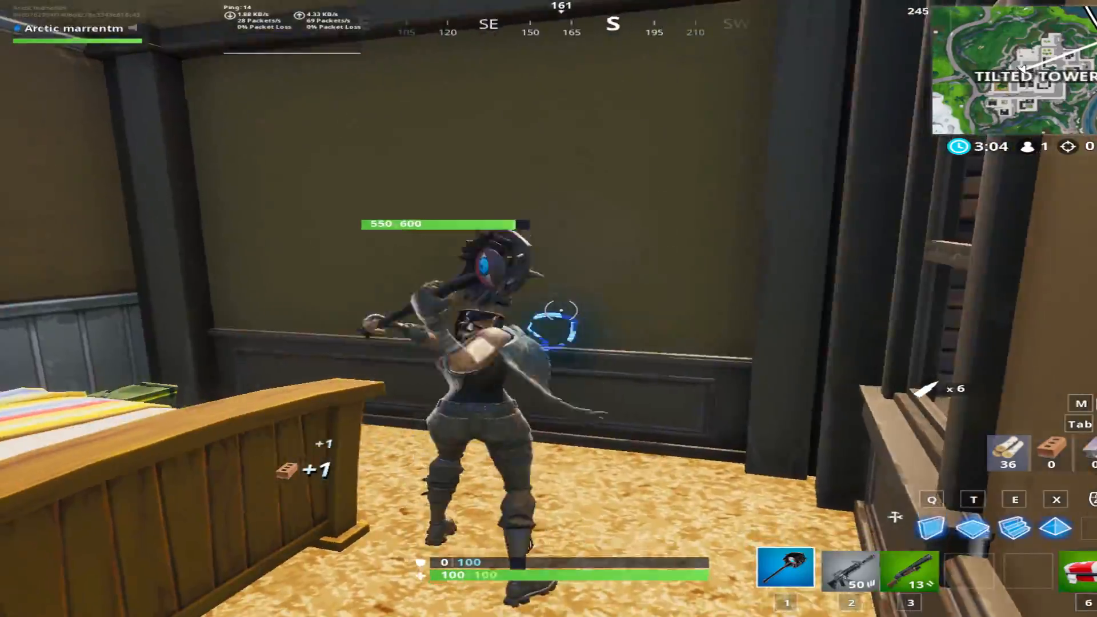
pyautogui.click(549, 309)
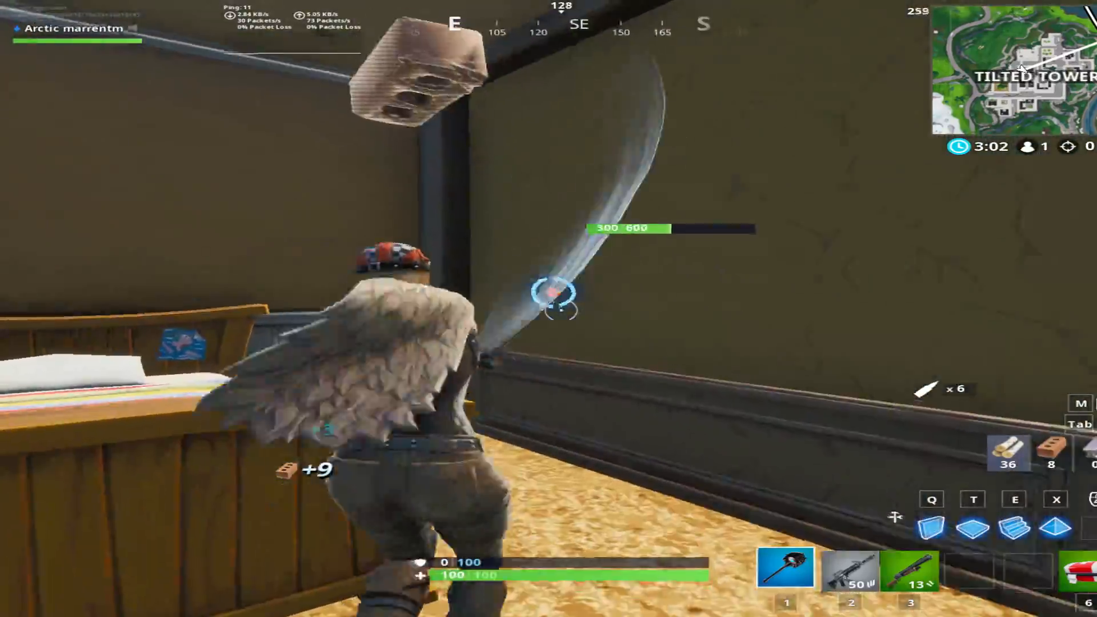